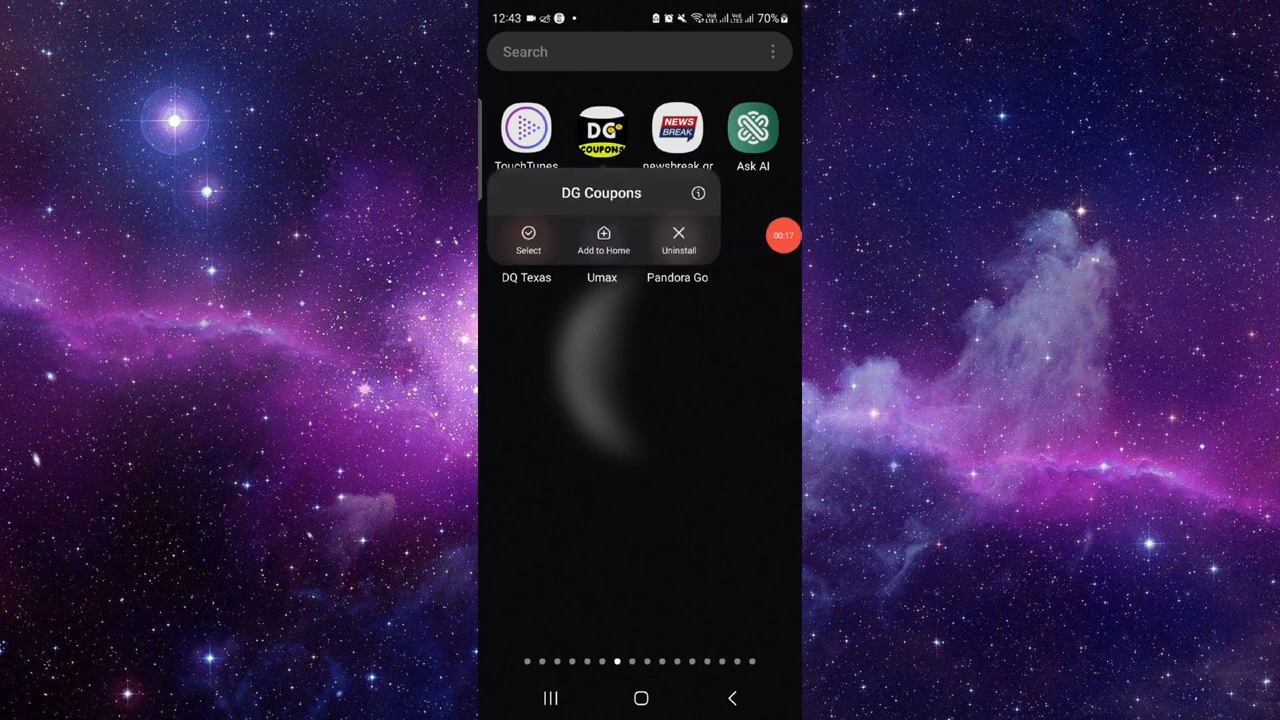
- Uninstall Dollar General Coupons - DG via App info and its Google Play page, confirming removal, then go home
left_click(698, 192)
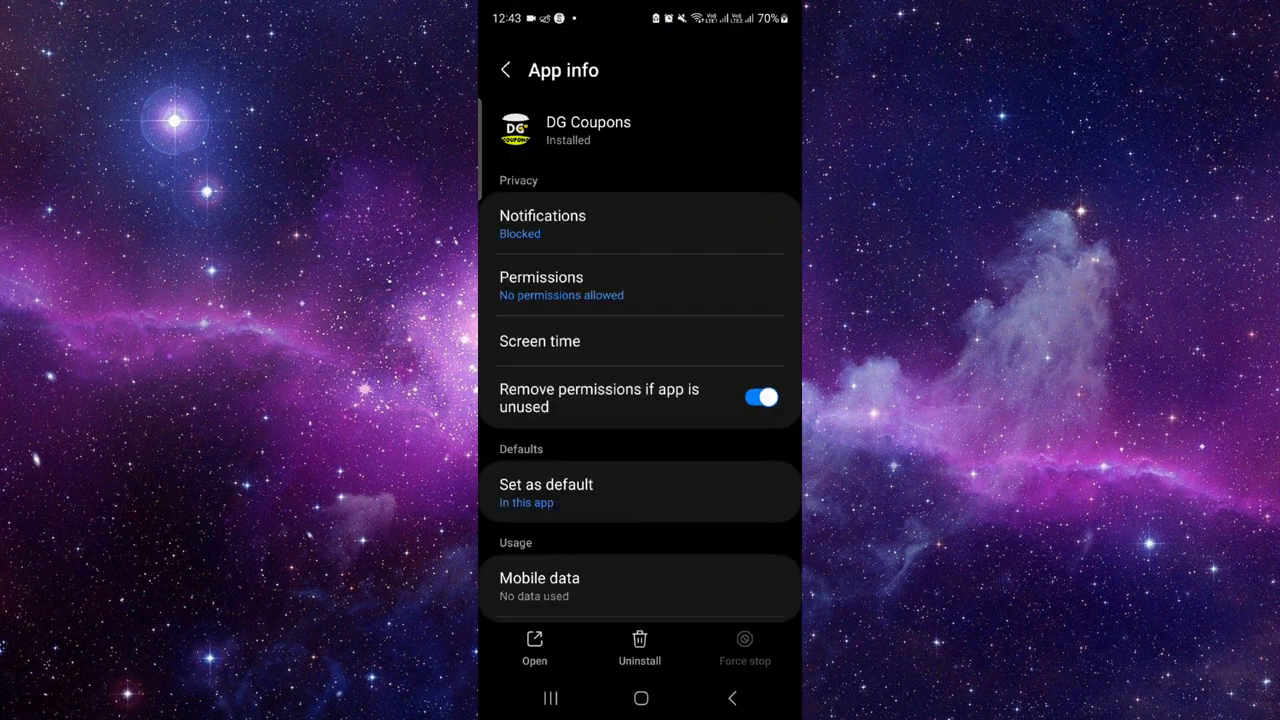
scroll("down", 3)
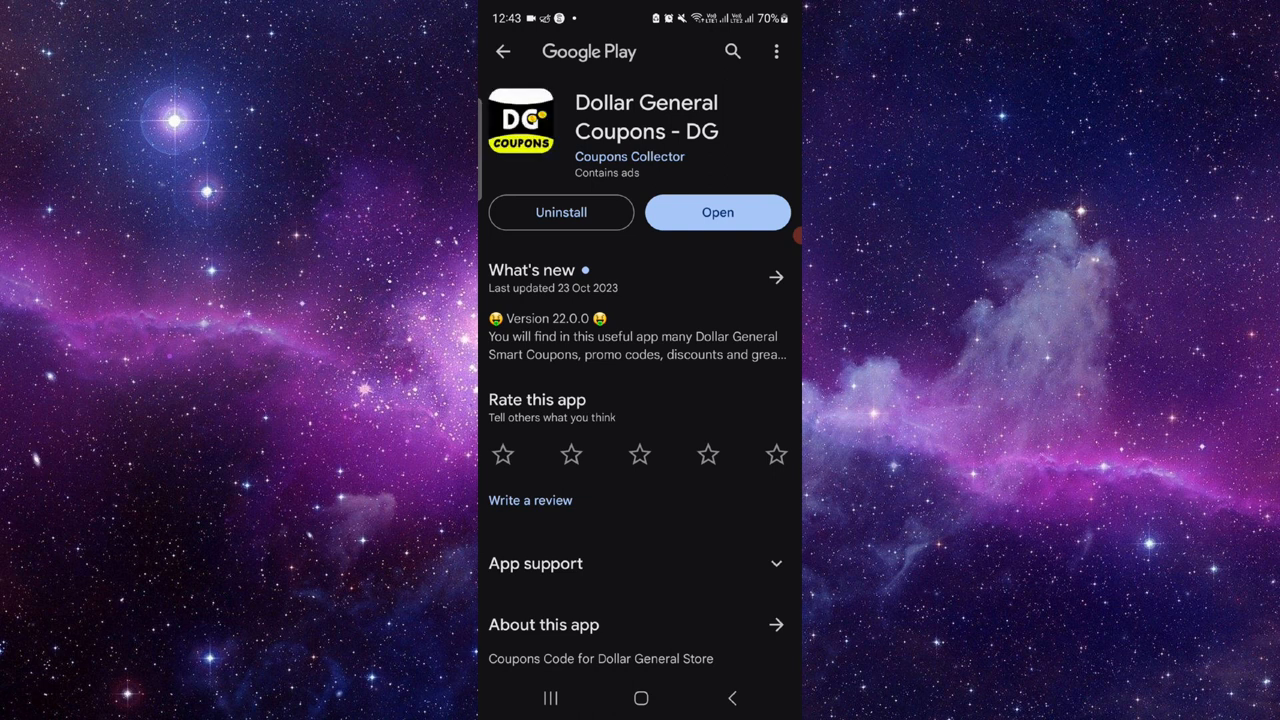
left_click(560, 212)
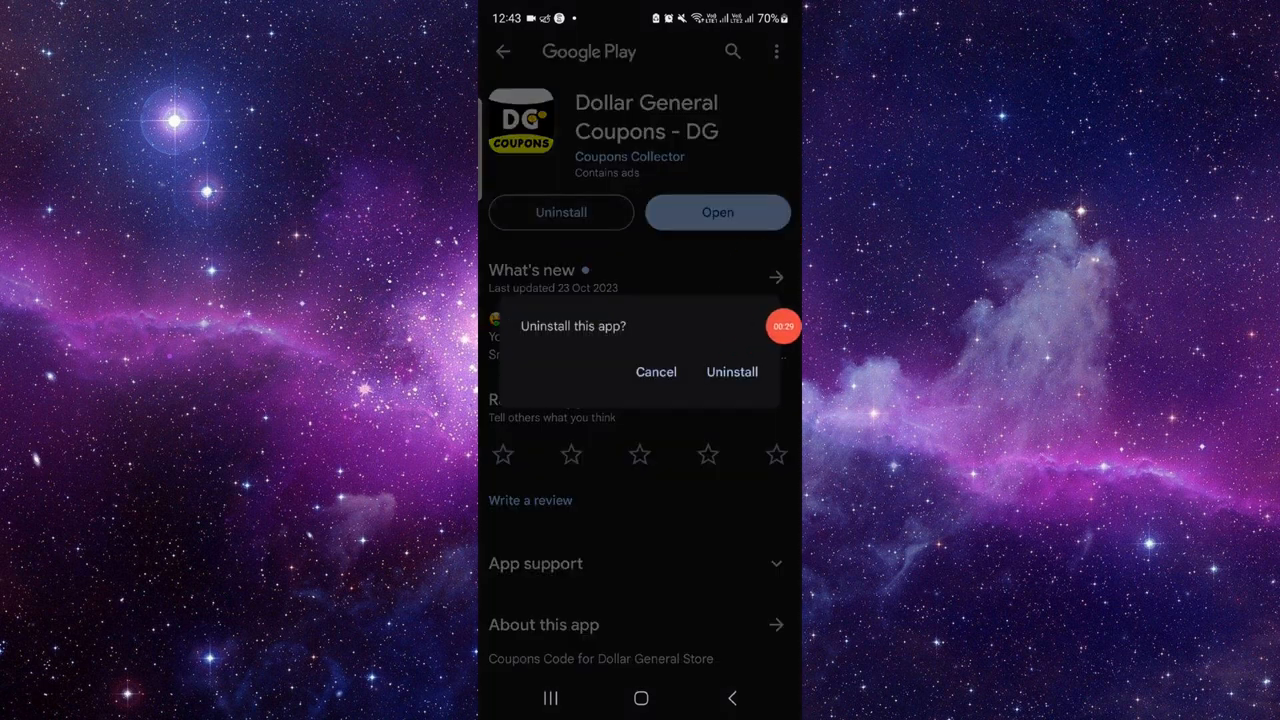
left_click(732, 370)
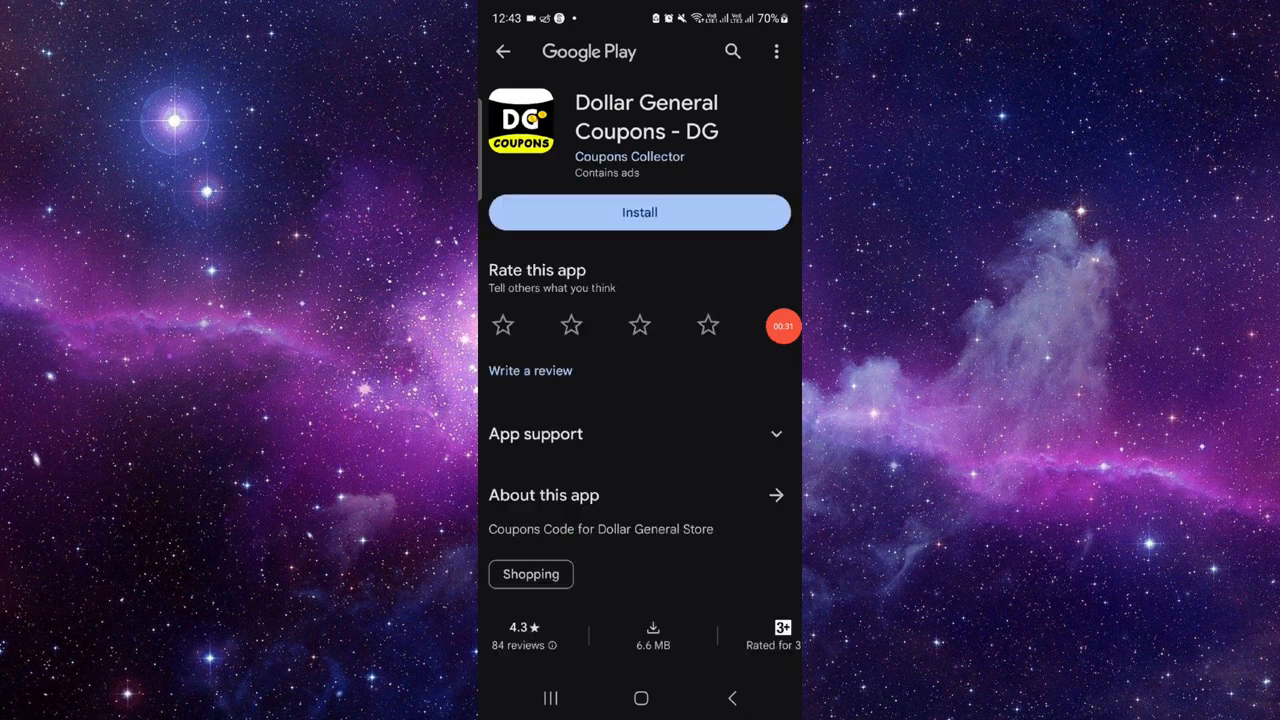
left_click(640, 698)
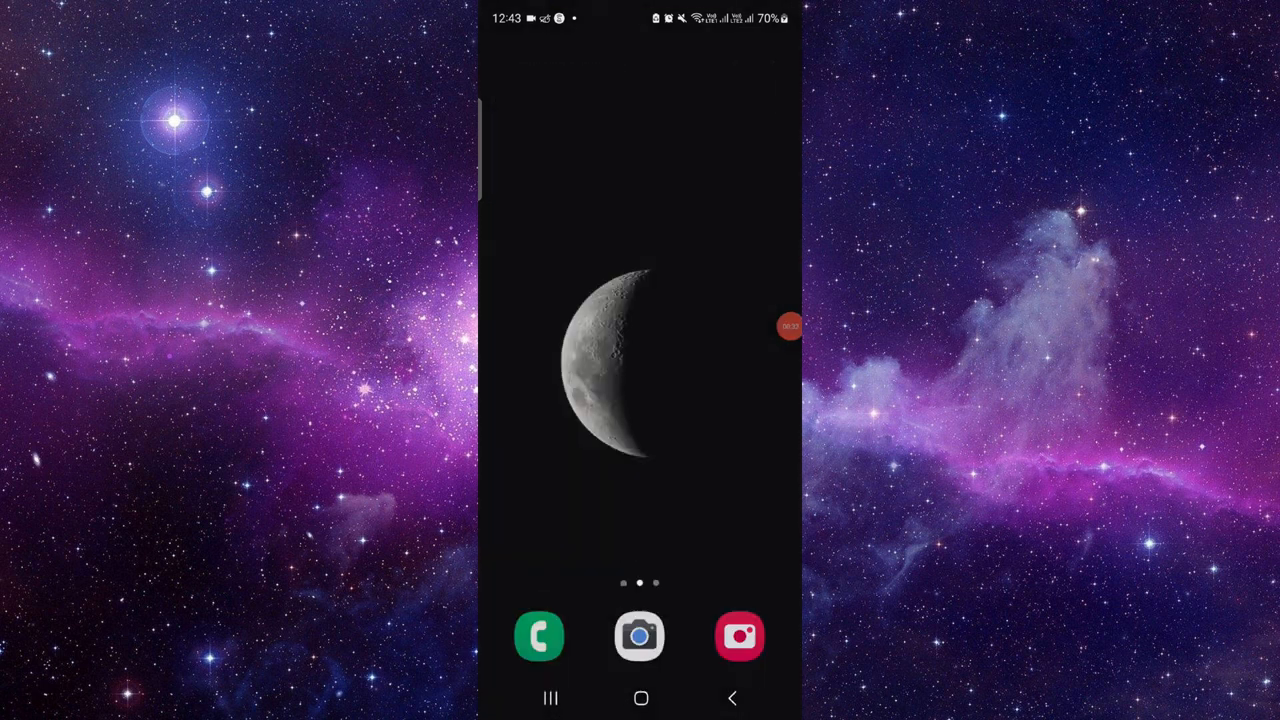